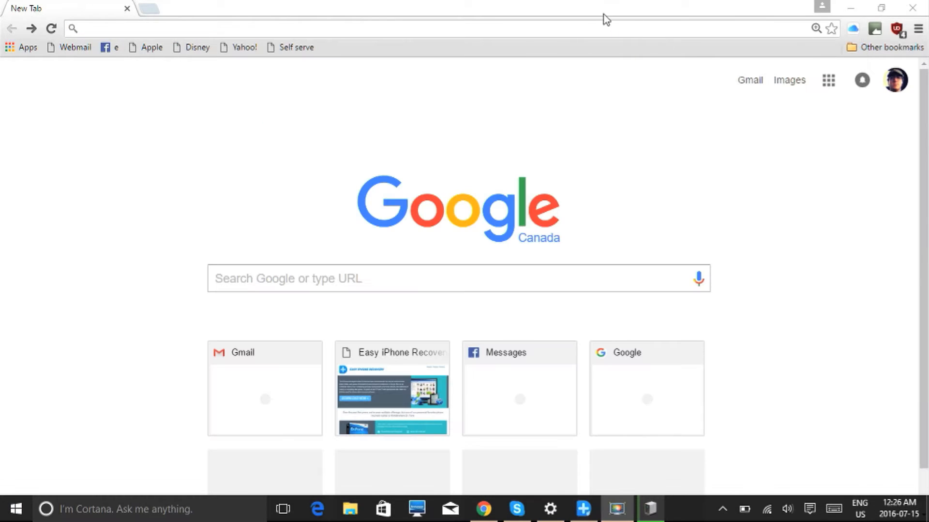
pyautogui.write('http://easyiphonerecovery.com/')
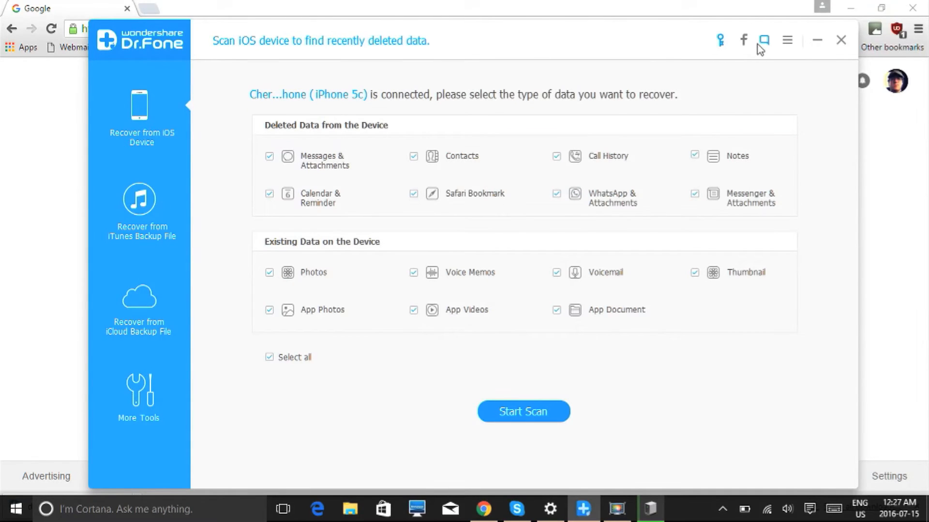
# Choose Recover from iTunes Backup File and start scanning the iPhone backup
pyautogui.click(139, 210)
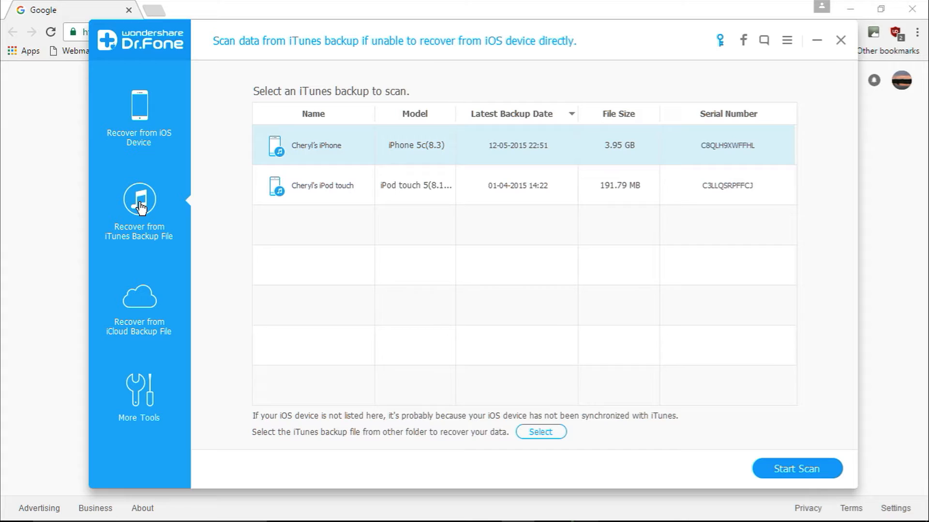
pyautogui.moveTo(262, 238)
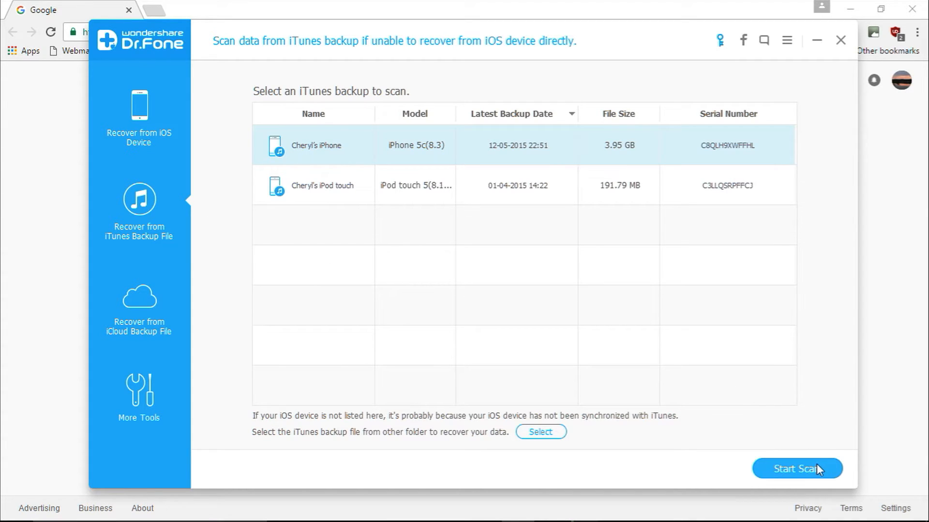
pyautogui.click(797, 469)
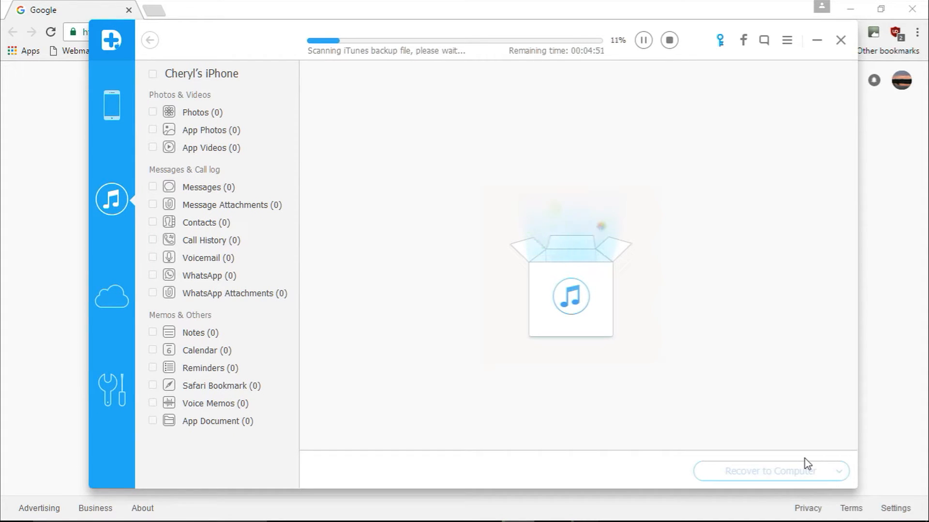
# View the found Photos thumbnails and tick every data category for recovery
pyautogui.click(196, 112)
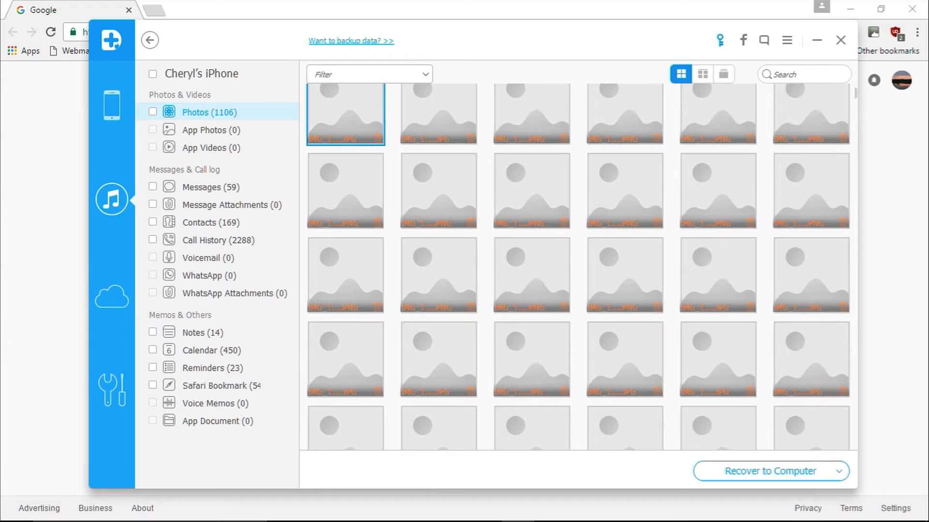
pyautogui.click(152, 74)
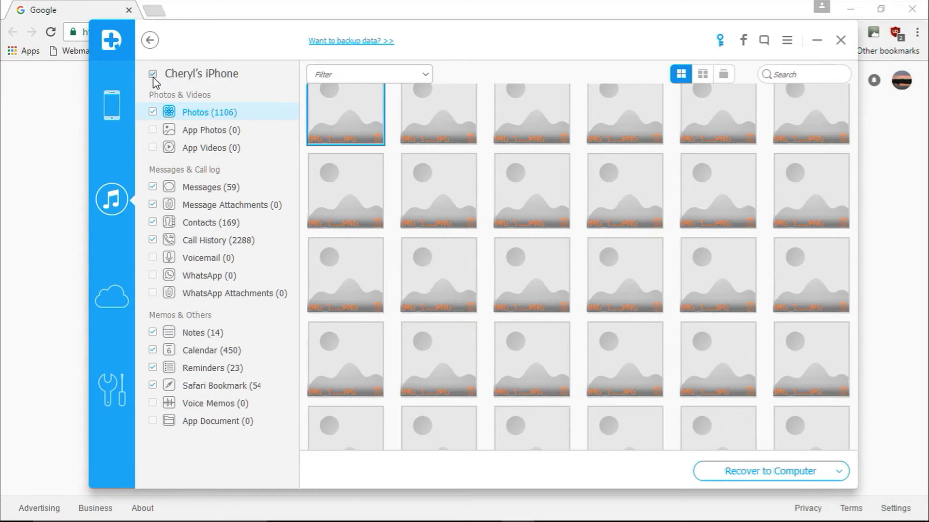
# Toggle the top checkbox until all populated categories — photos, messages, contacts, notes — are ticked
pyautogui.click(152, 74)
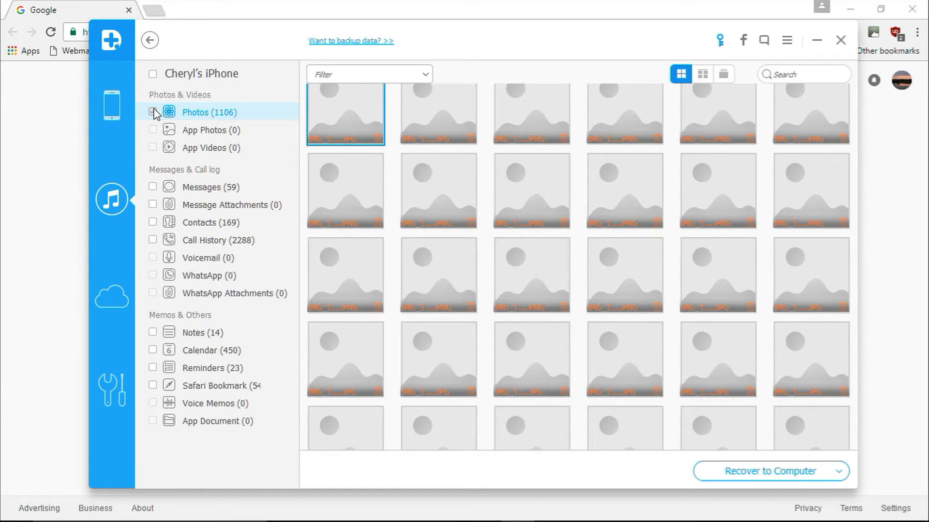
pyautogui.click(153, 74)
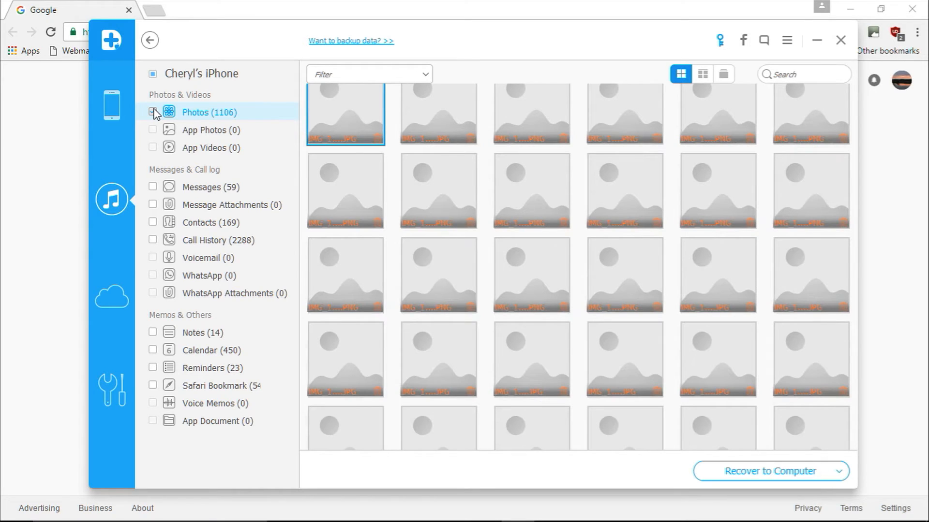
pyautogui.click(153, 74)
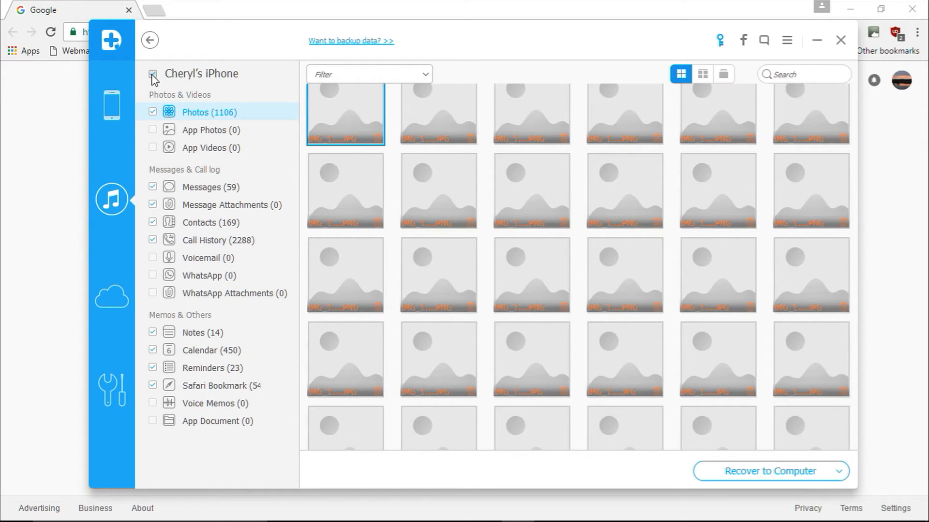
pyautogui.click(151, 74)
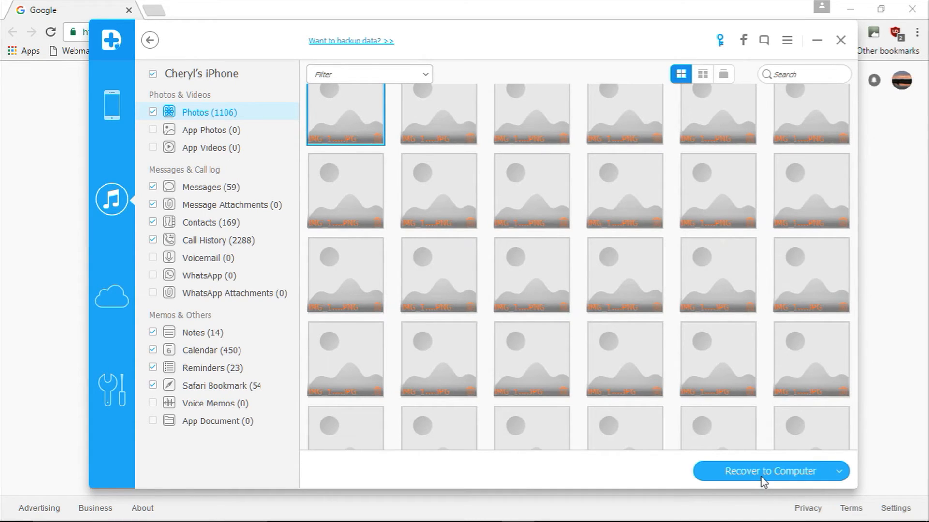
# Choose Recover all the selected files to the computer, keeping the default save folder
pyautogui.click(839, 471)
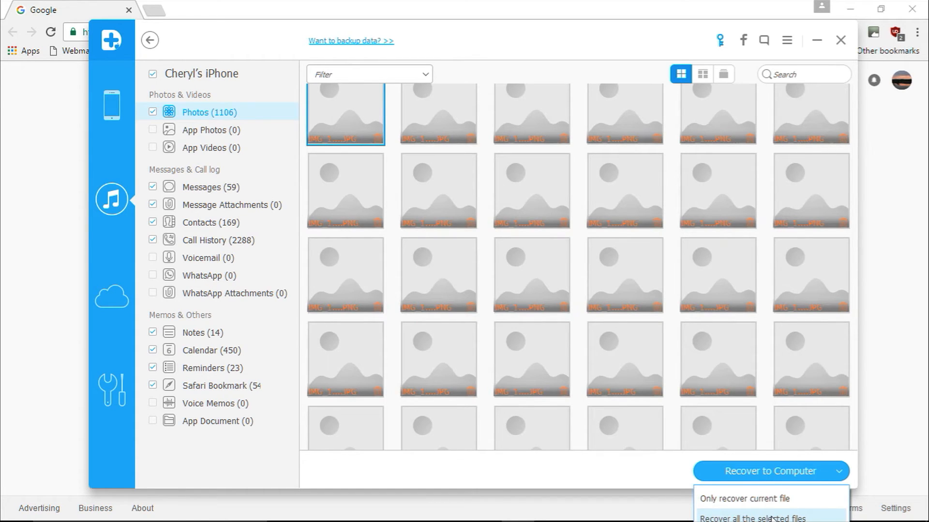
pyautogui.click(751, 518)
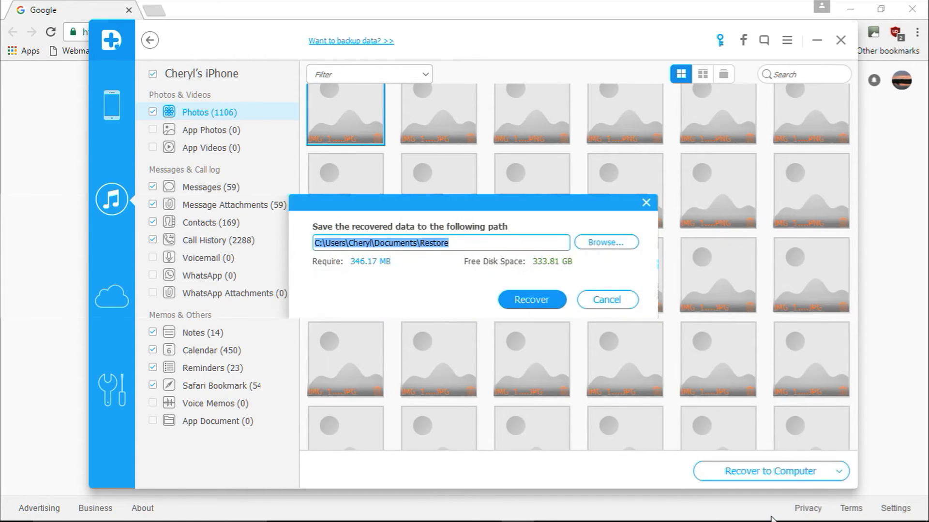
pyautogui.click(606, 242)
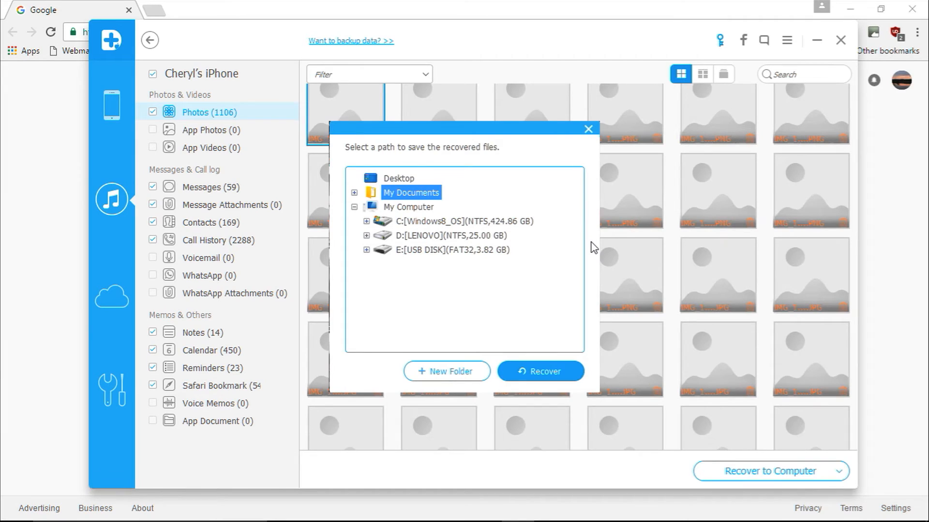
pyautogui.moveTo(574, 169)
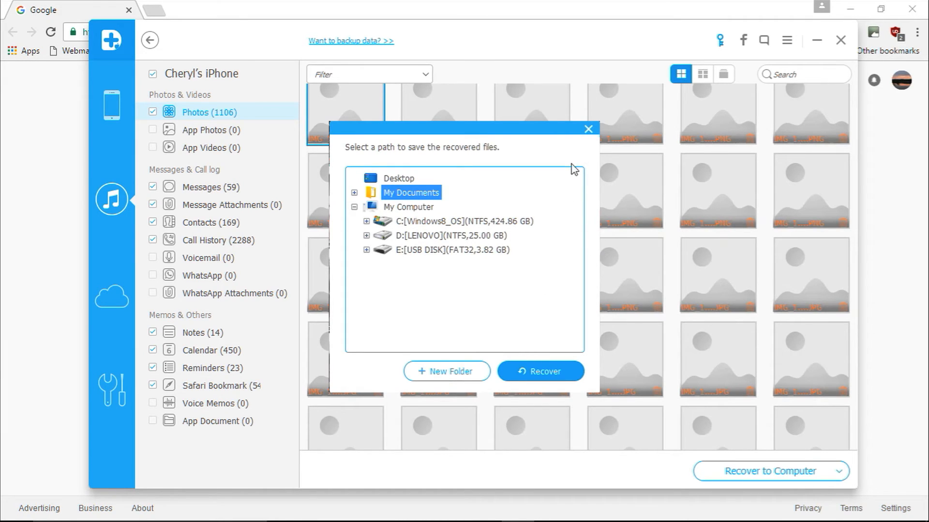
pyautogui.click(588, 129)
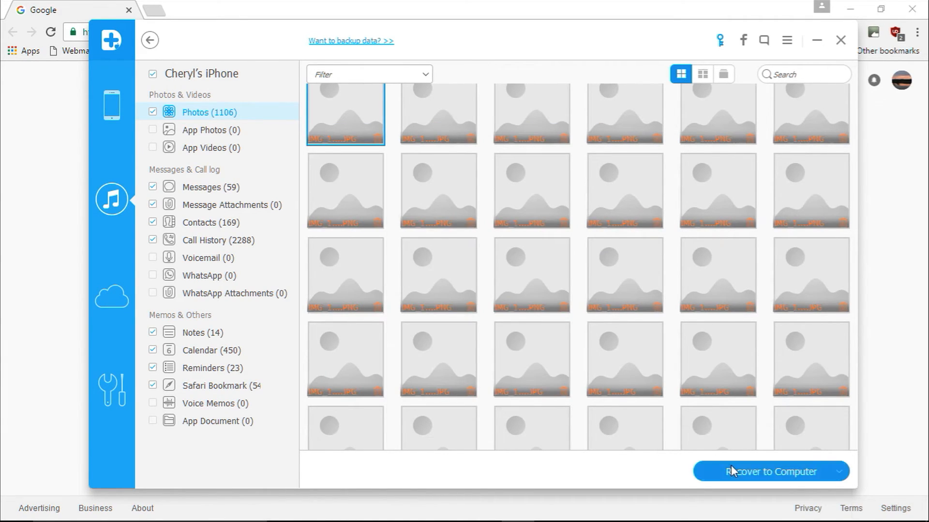
# Confirm the Documents\Restore path and begin recovering the selected data
pyautogui.click(769, 472)
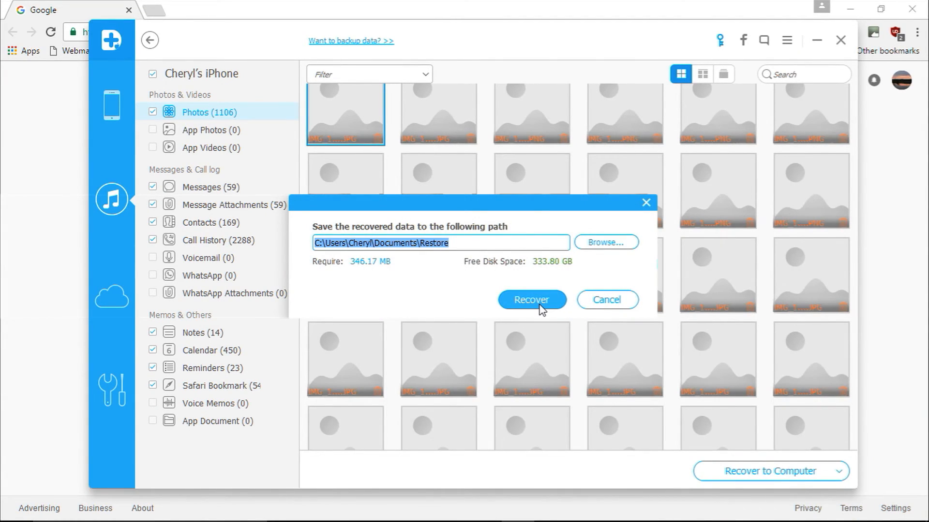
pyautogui.click(531, 300)
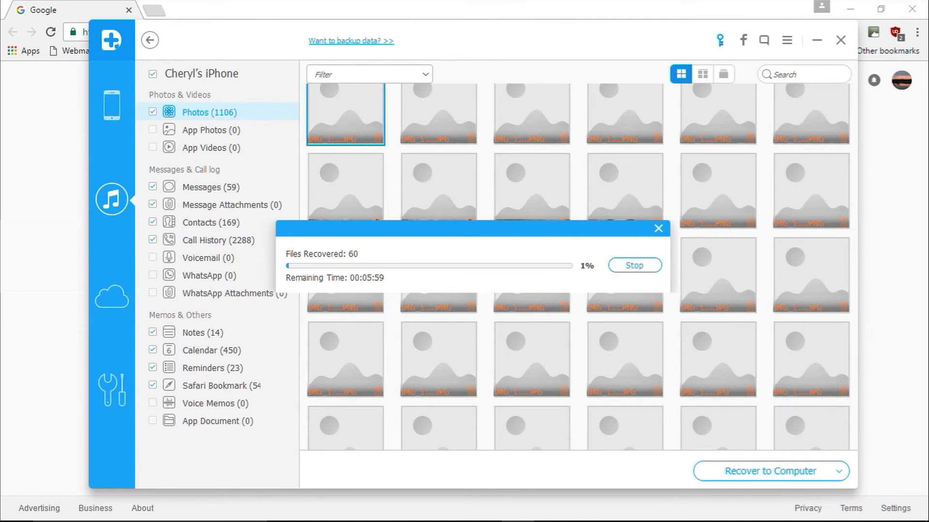